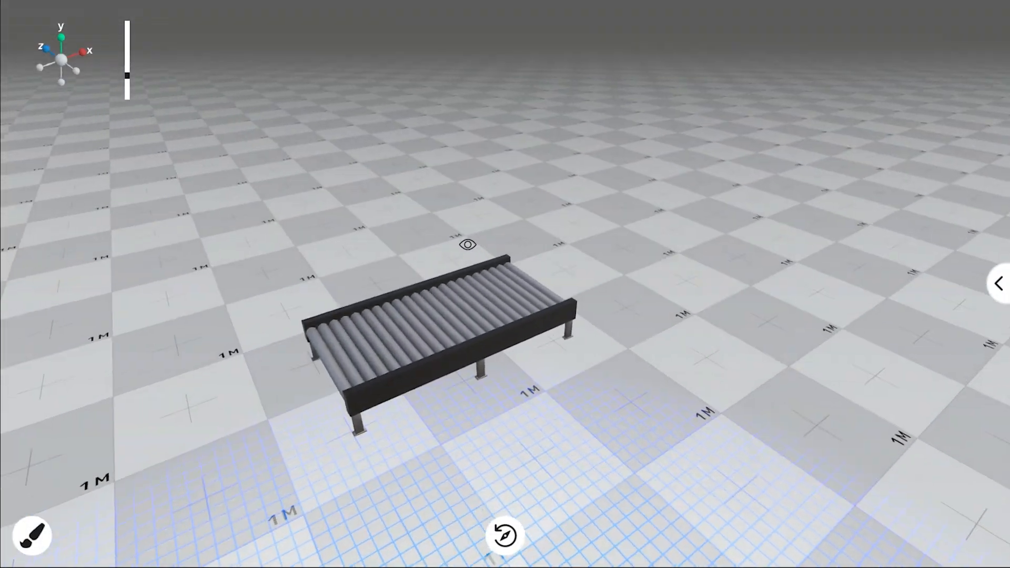
Enter Play mode to run the scene with the Fibonacci terminal console.
click(438, 316)
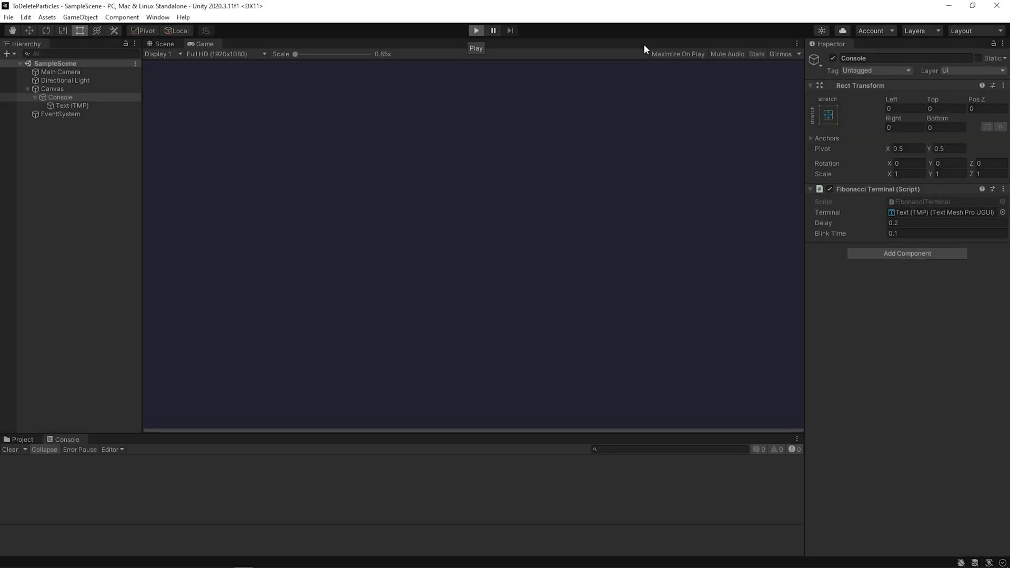
click(475, 30)
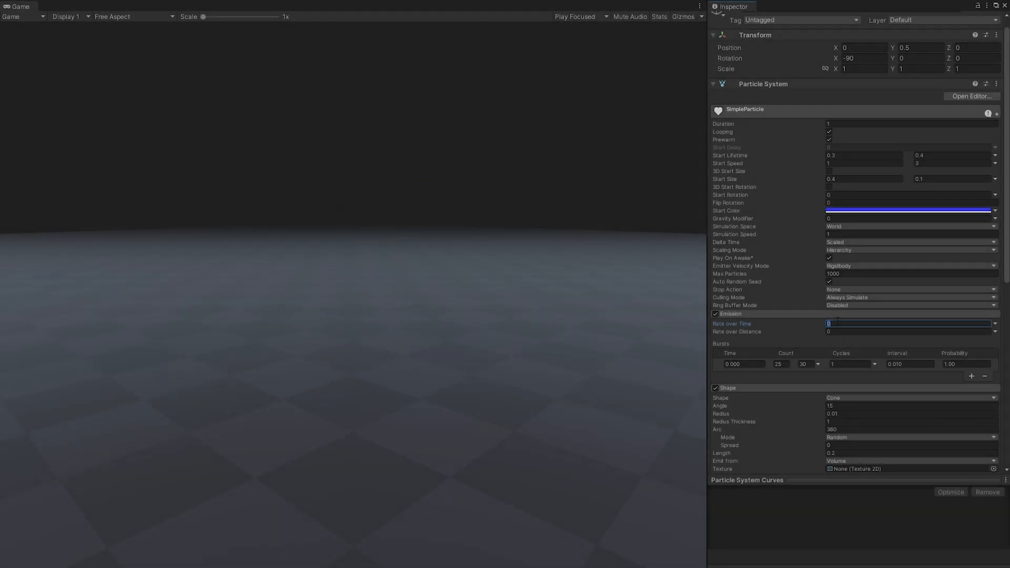
Set Emission Rate over Time to 30 and give the particles a warm yellow Start Color.
text(30)
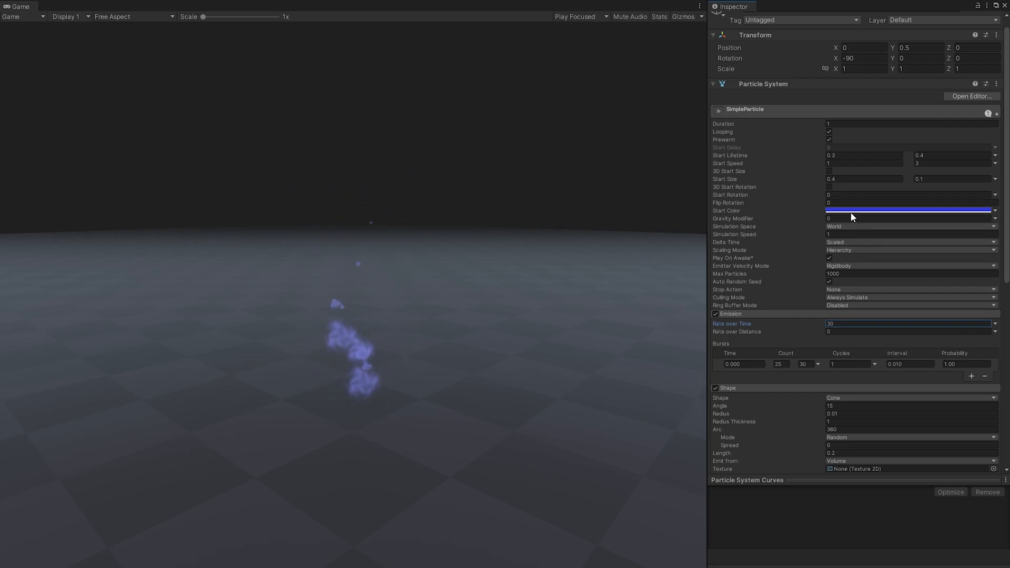
click(910, 210)
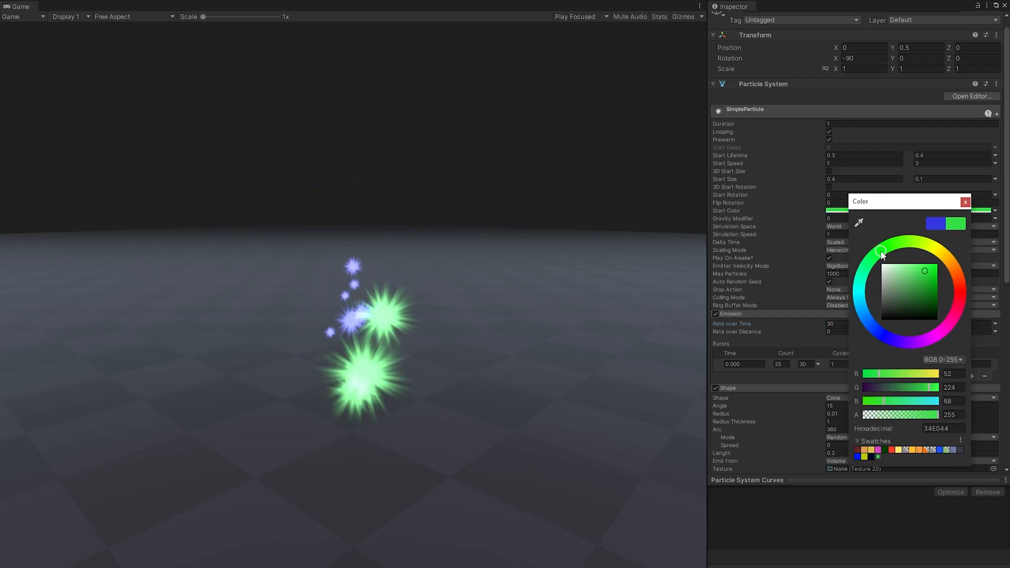
click(949, 258)
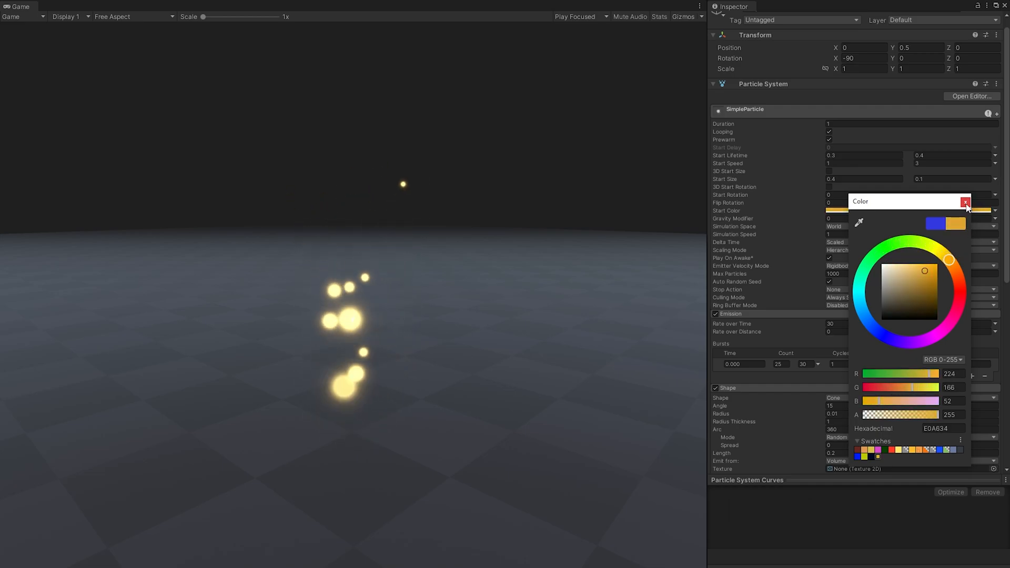
click(965, 203)
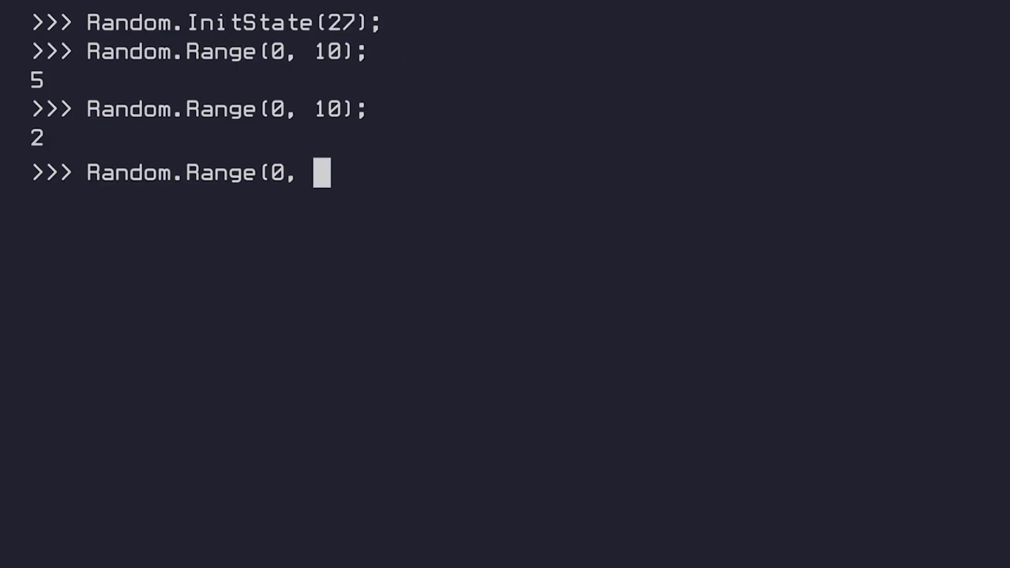
Run Random.Range(0, 10) calls after reseeding with 27, showing the repeated 5 then 2 sequence.
key(Return)
text(Random.Range)
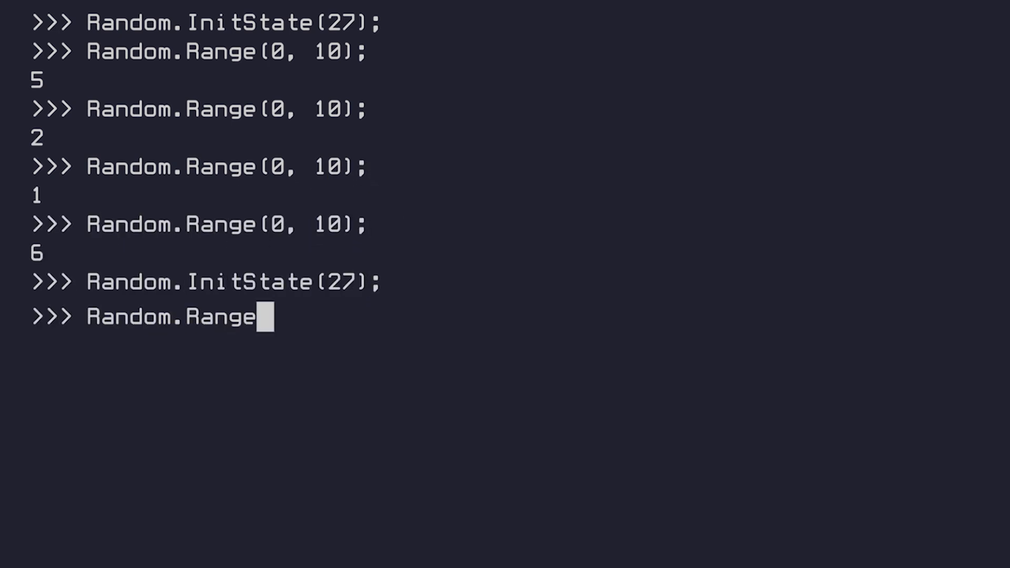
key(Return)
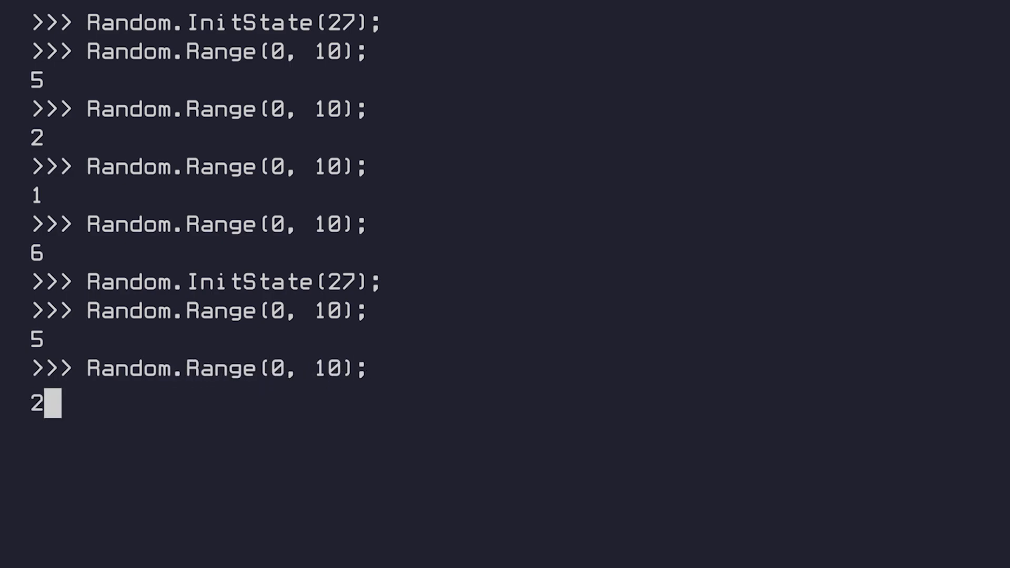
text(Random.)
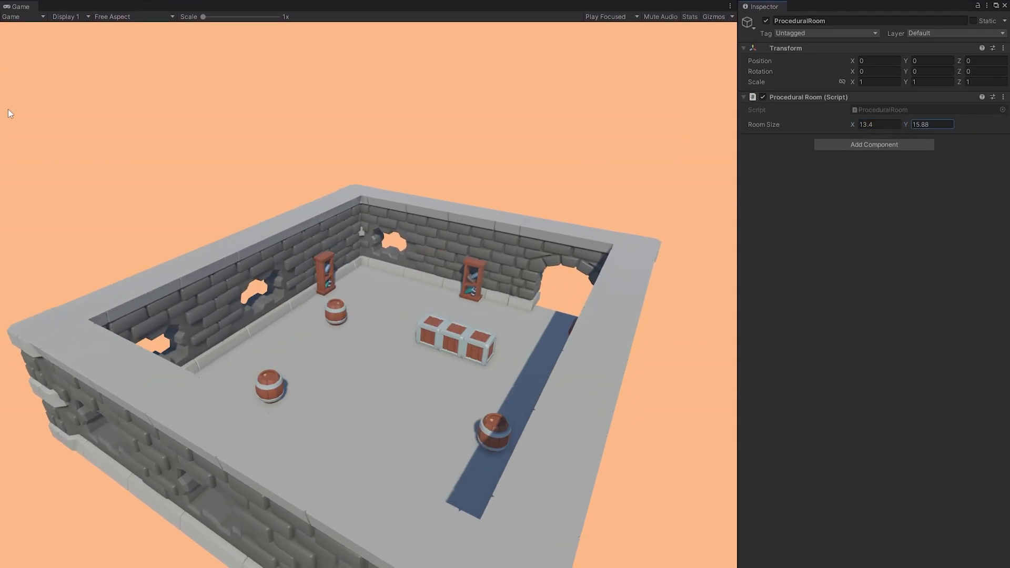
Set the Procedural Room's Room Size Y to 39.56, then 14.74, stretching the stone room.
text(39.56)
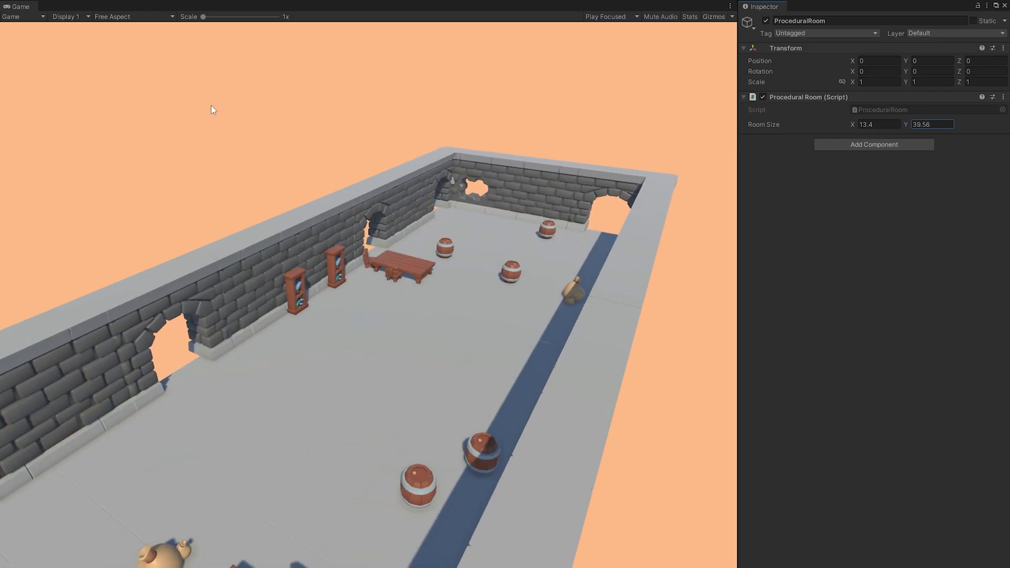
text(14.74)
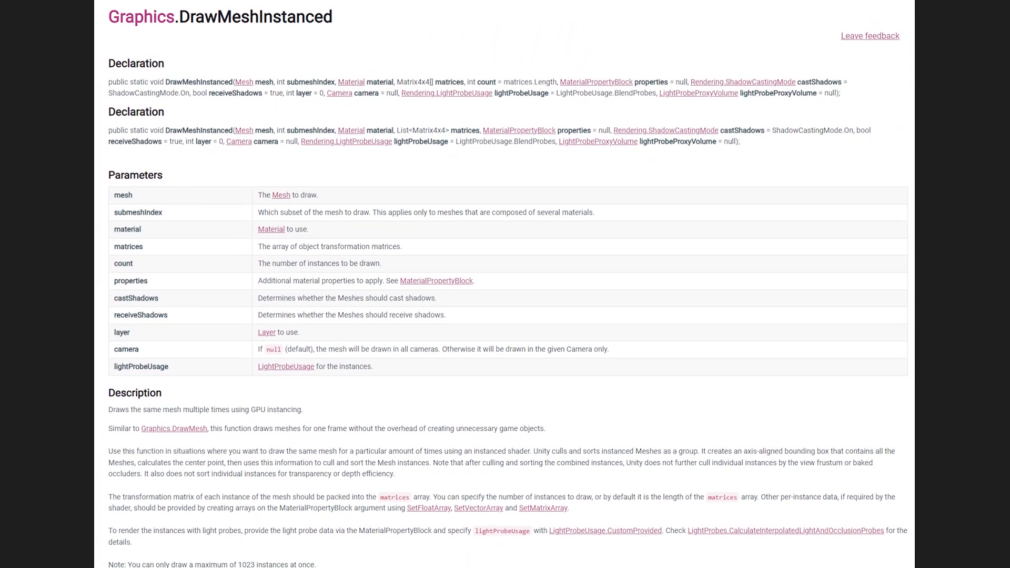
scroll(down, 3)
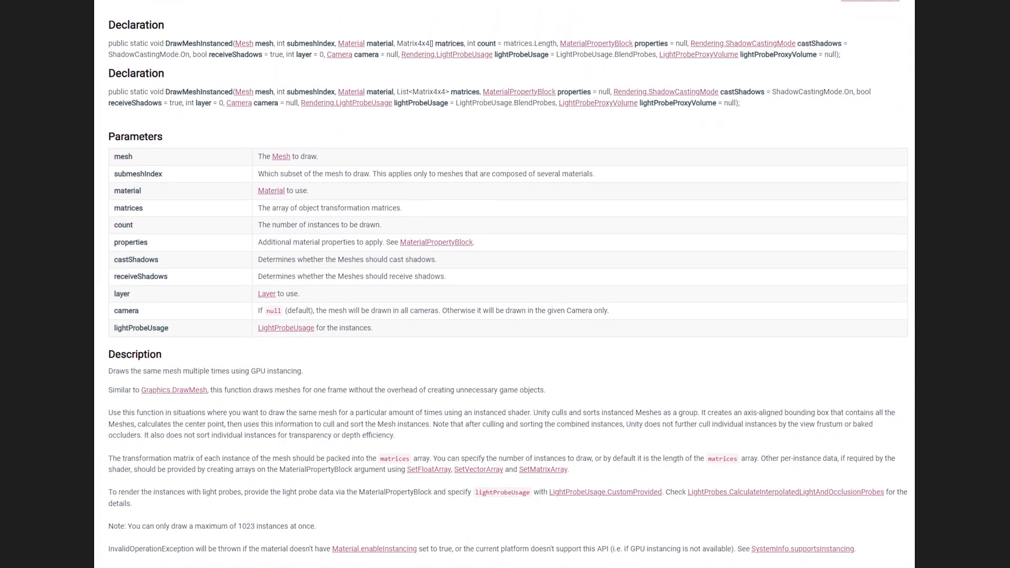
scroll(down, 3)
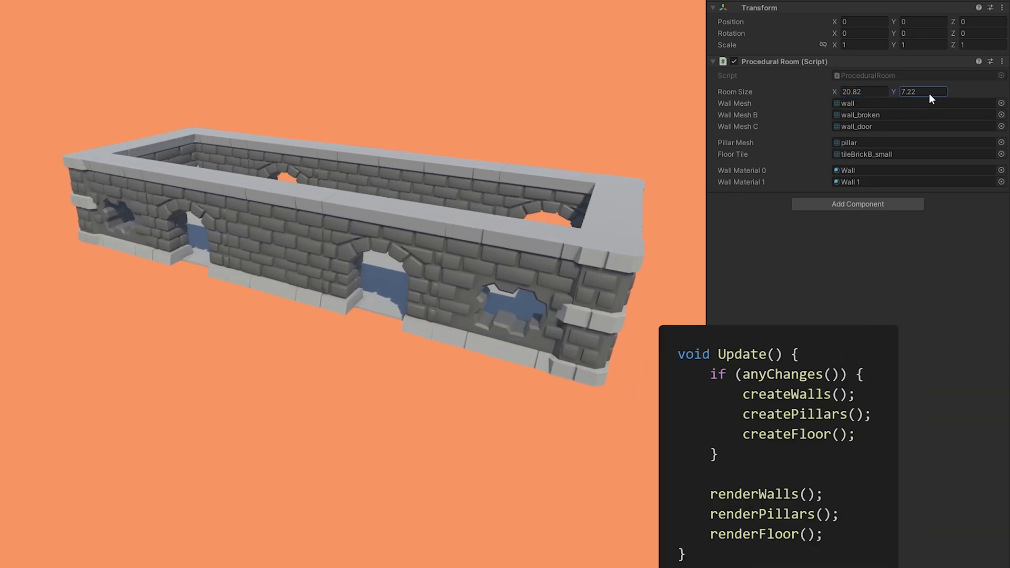
Edit the Room Size fields to 21.92, 32.62 and 32.1 to enlarge the stone room's floor.
text(21.92)
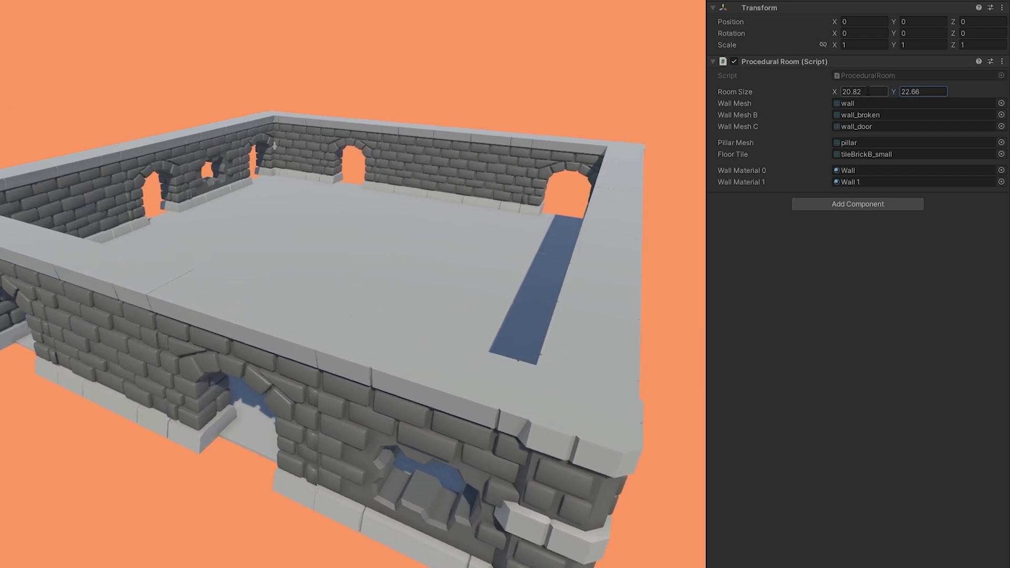
text(32.62)
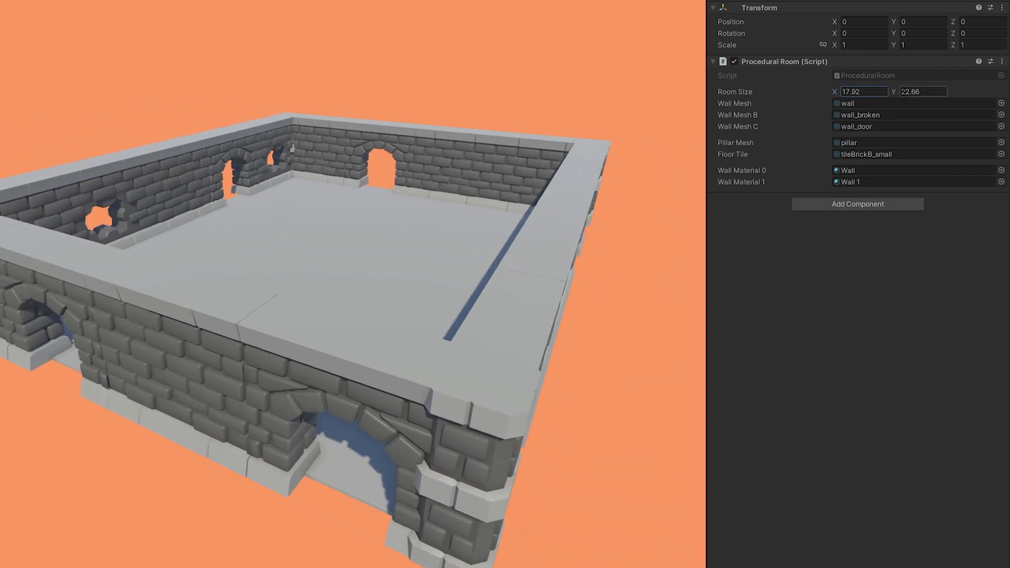
text(32.1)
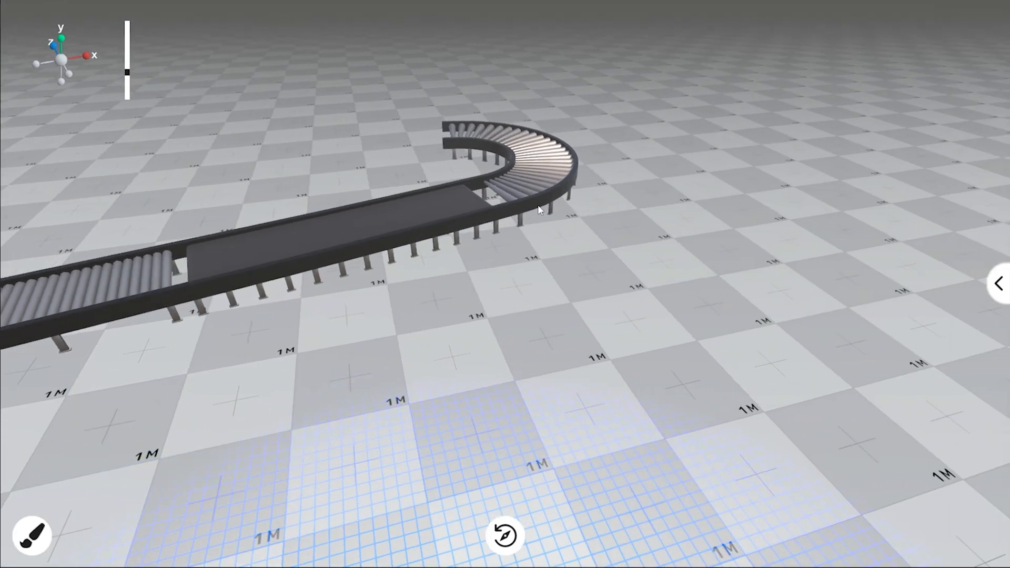
Extend the conveyor with another curved roller section, then run the Rails scene.
click(32, 536)
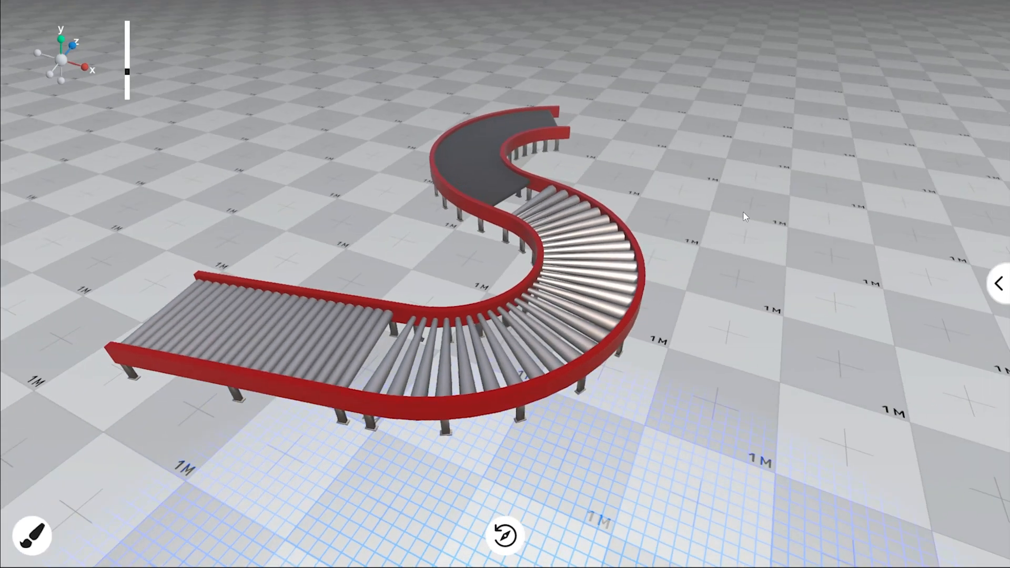
click(487, 30)
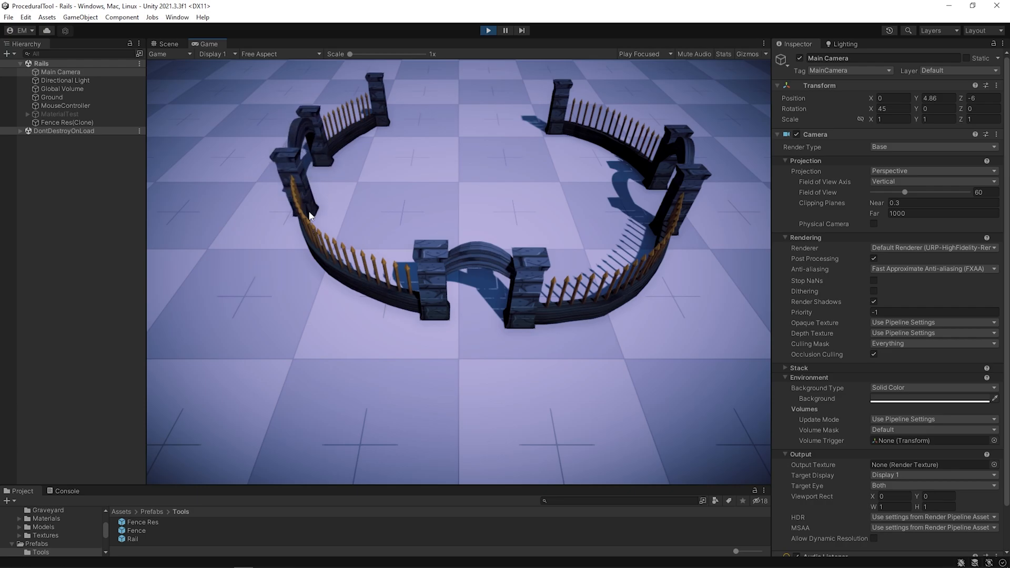
Switch to the Scene view around the graveyard fence, then start the game again.
click(168, 43)
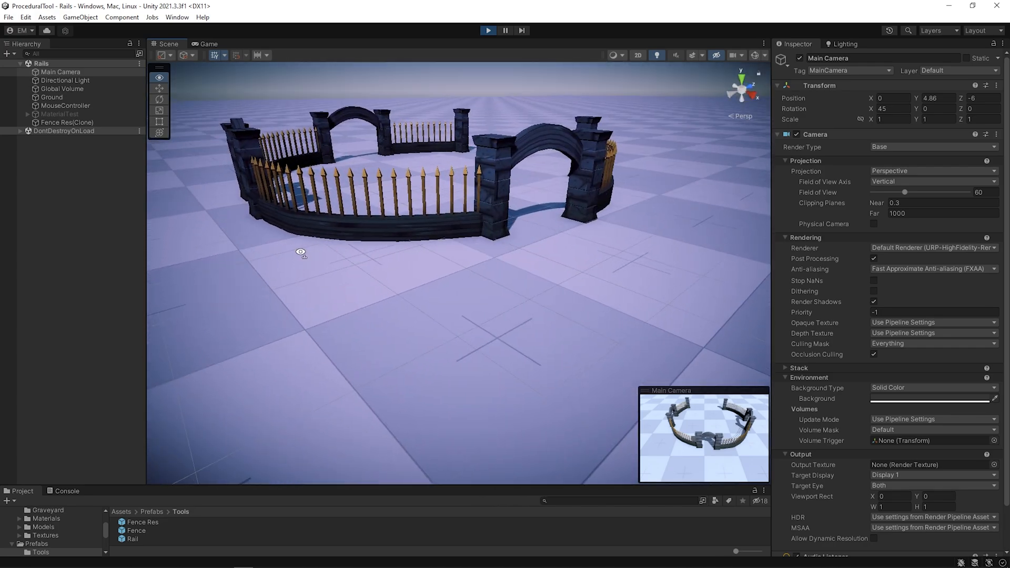
click(488, 31)
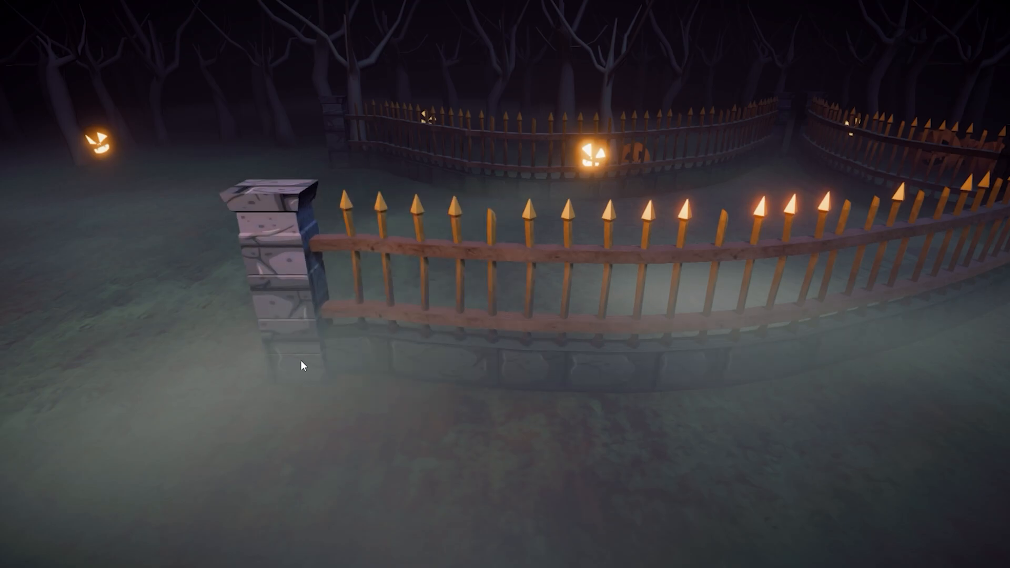
mouse_move(172, 241)
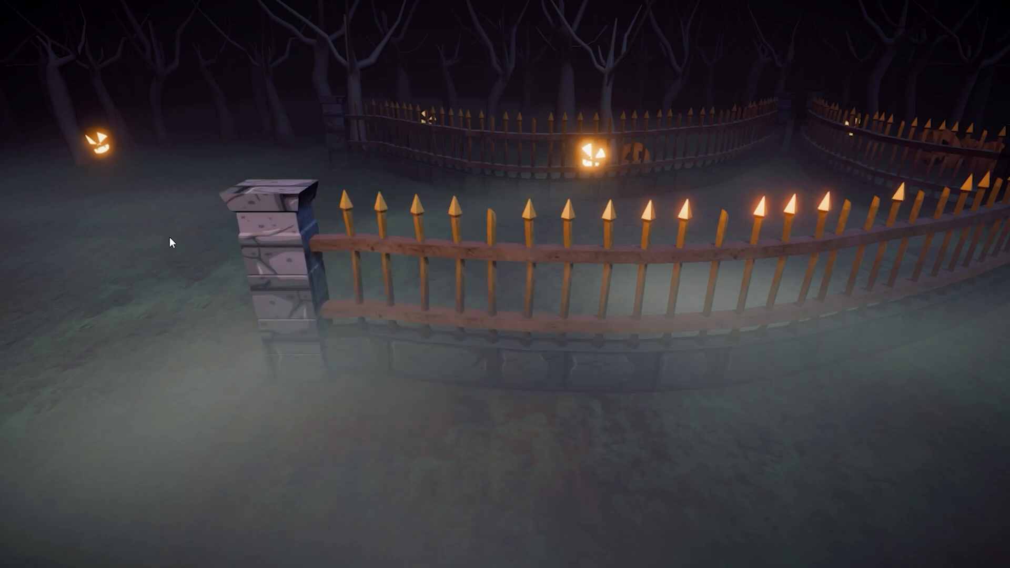